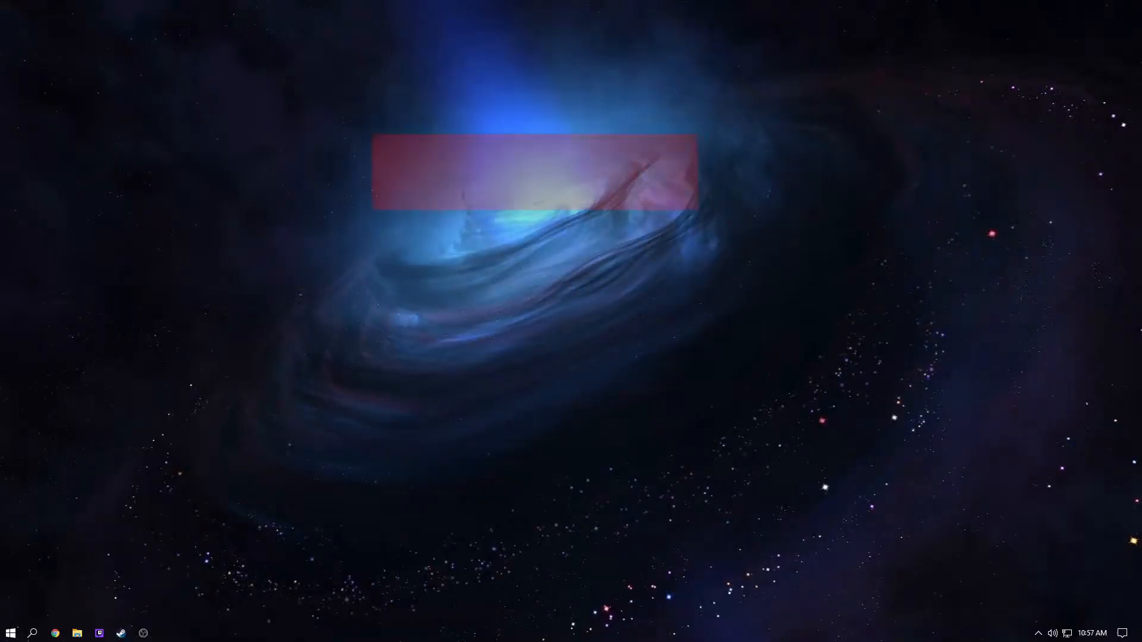
Step: Search Windows for "so" to list matching apps including Microsoft Store
click(32, 632)
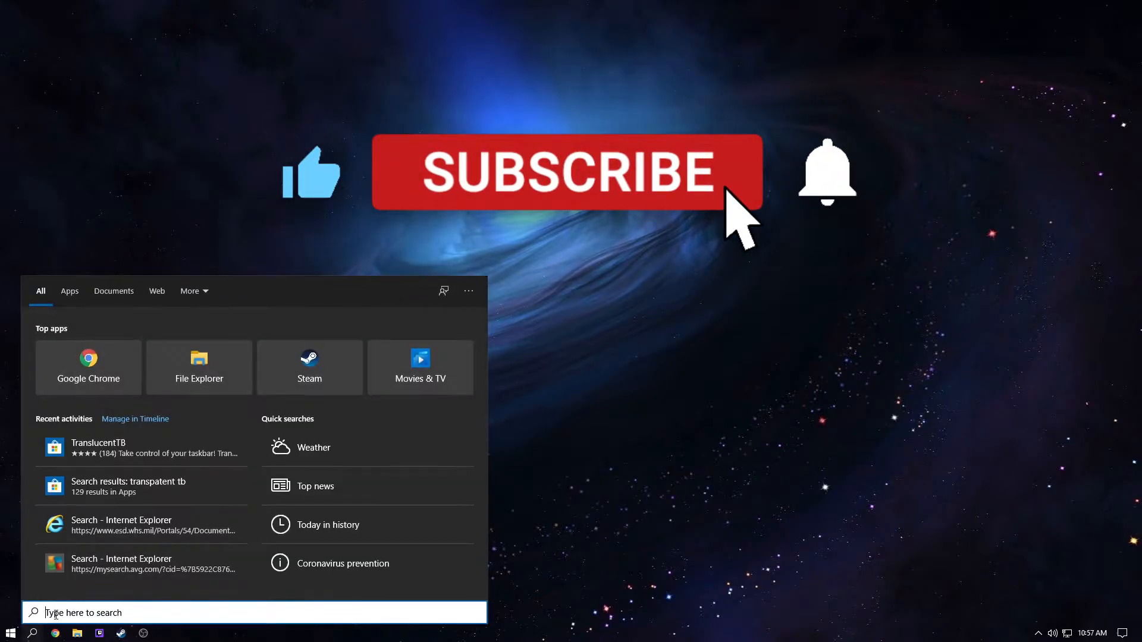
text(so)
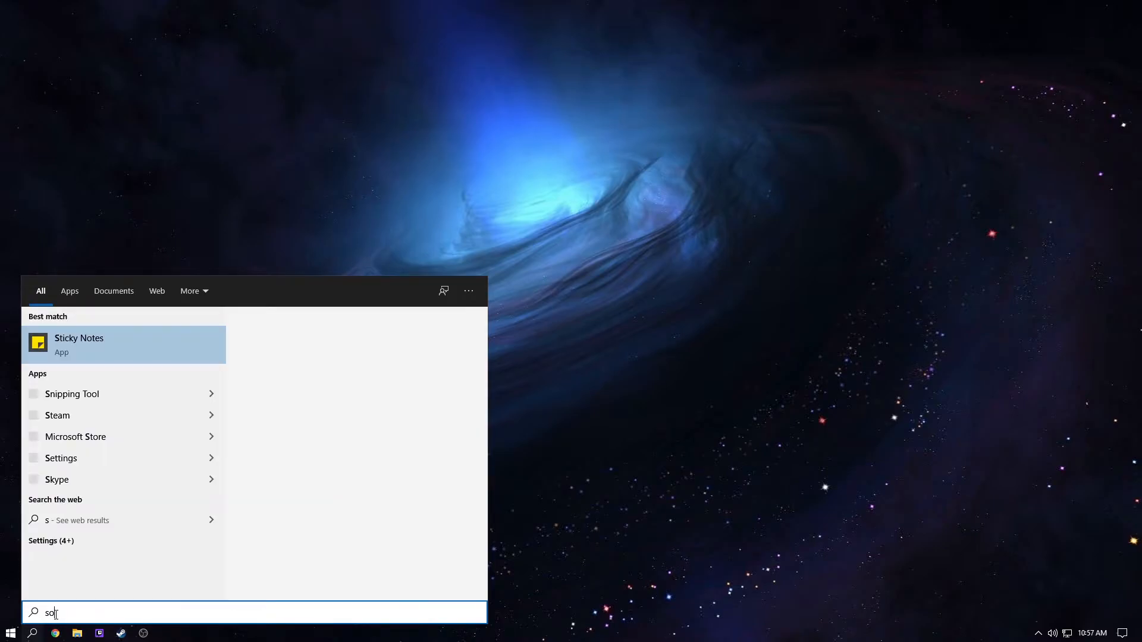
Step: Launch Microsoft Store, search "transl" and reach the free TranslucentTB app page
click(75, 436)
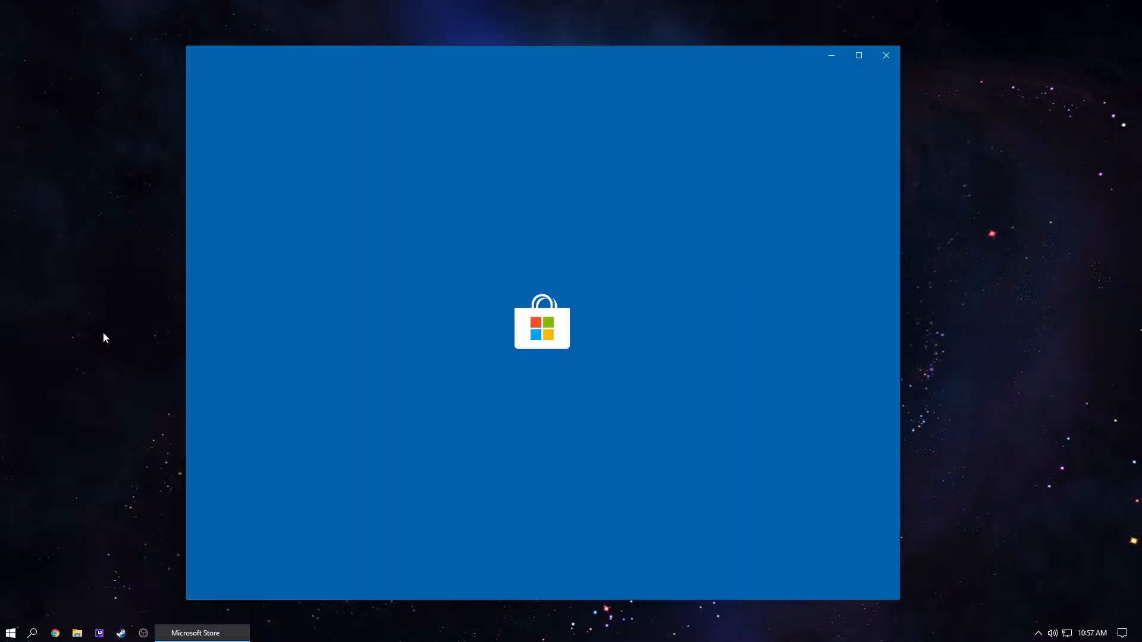
text(transl)
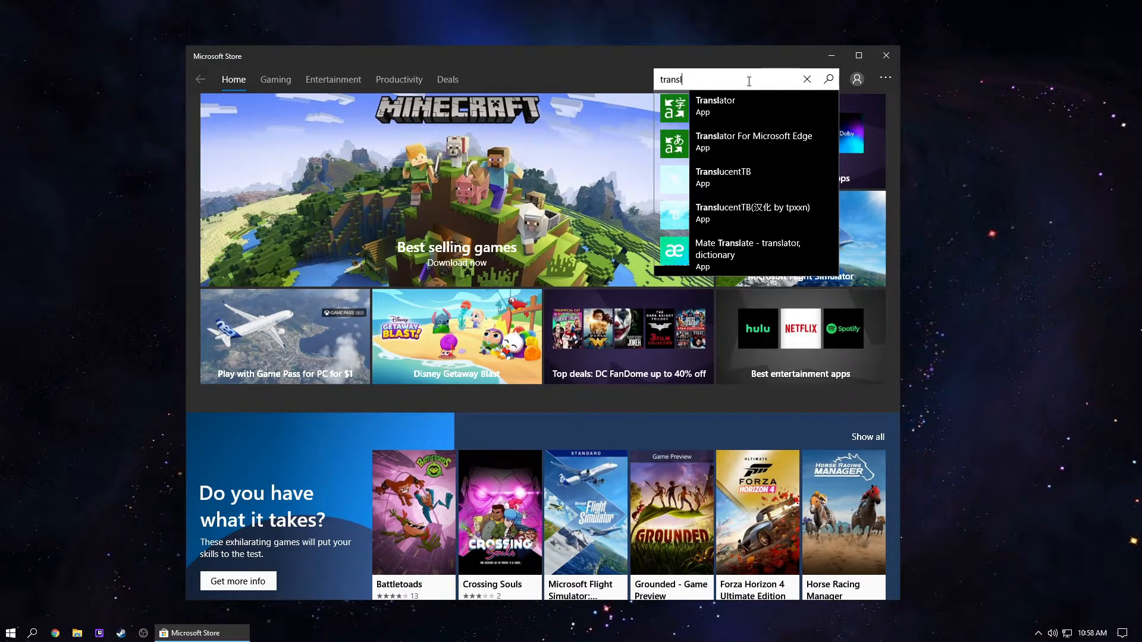
click(723, 176)
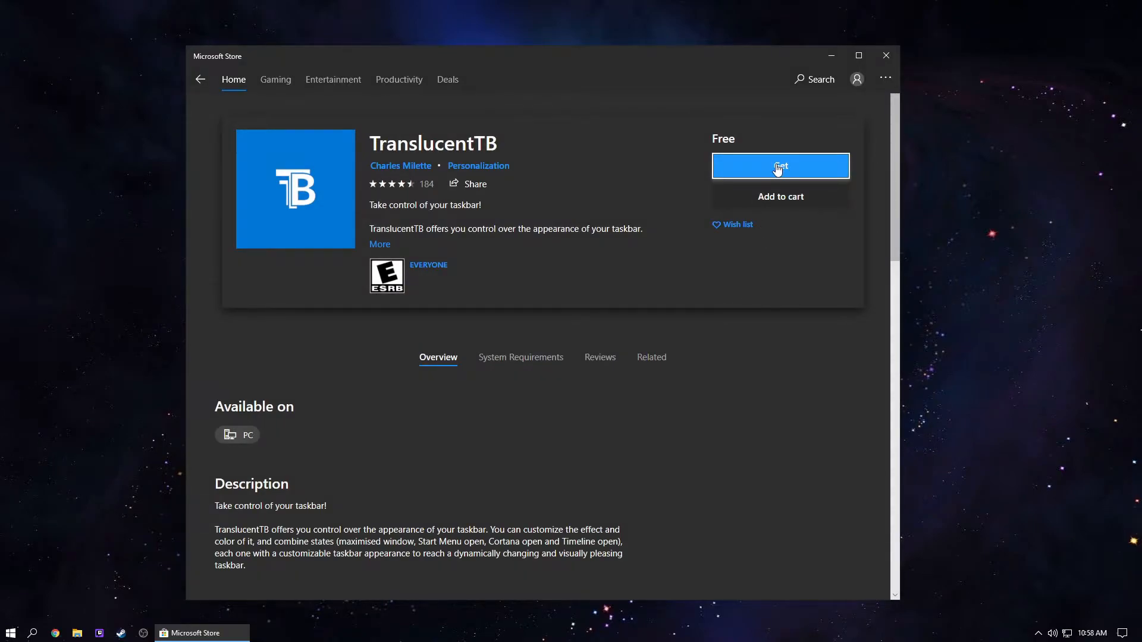
mouse_move(679, 158)
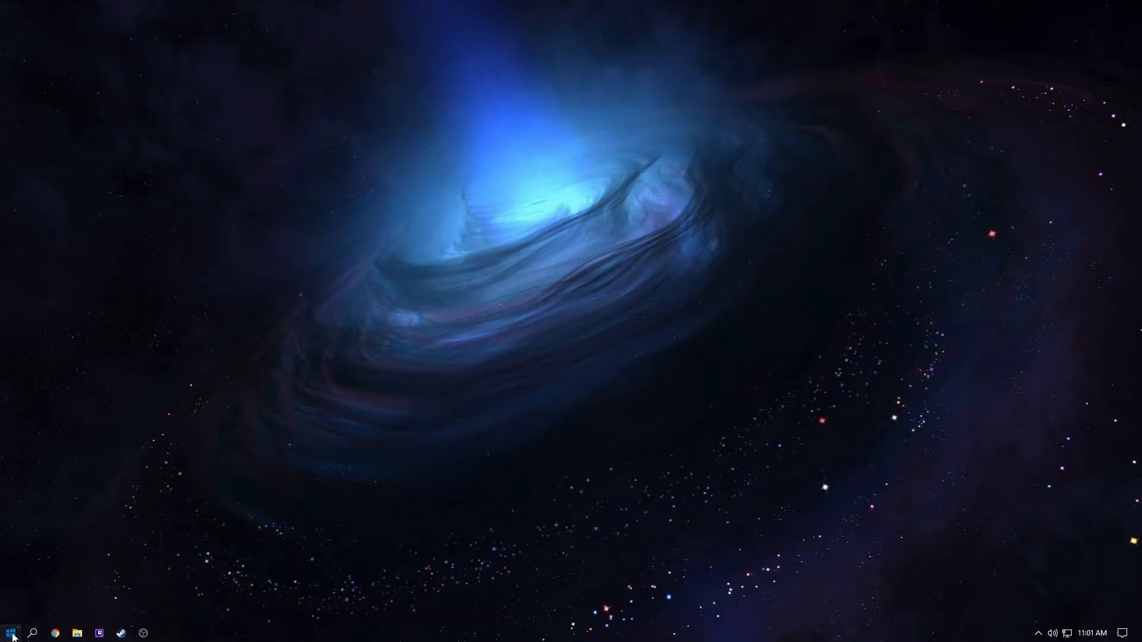
Step: Launch TranslucentTB from the Start Menu's installed-apps list under T
click(10, 633)
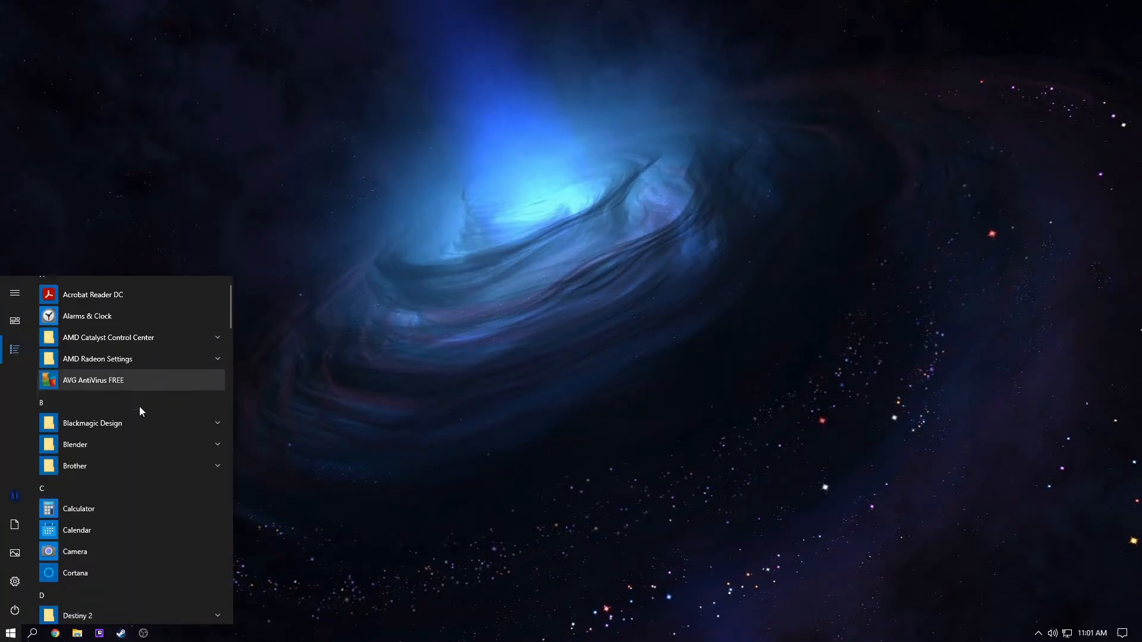
scroll(down, 3)
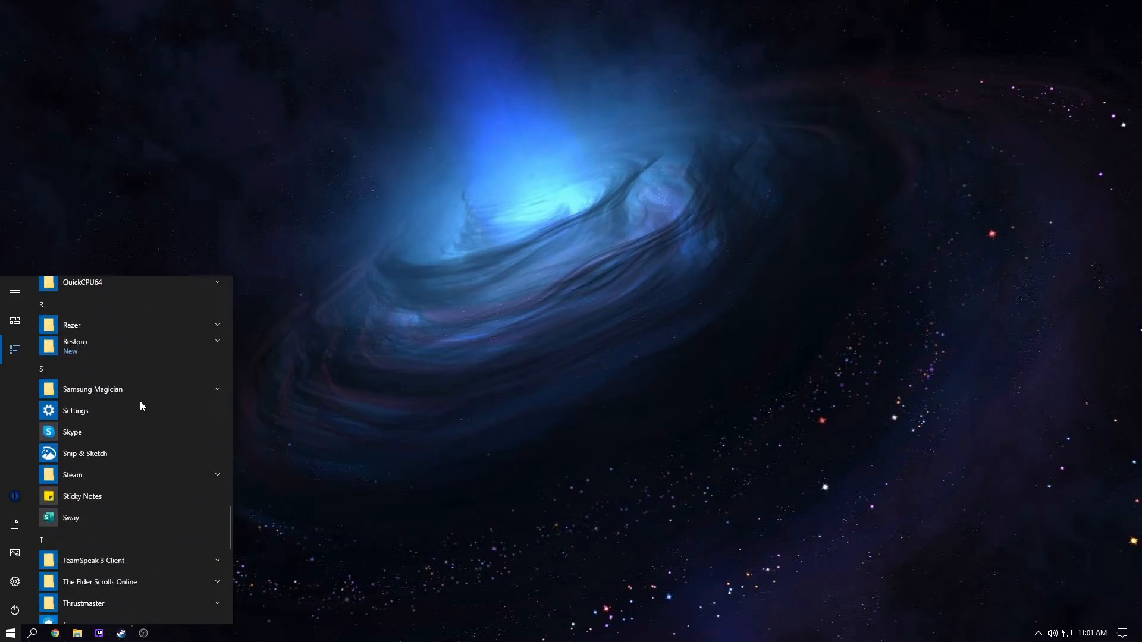
scroll(down, 3)
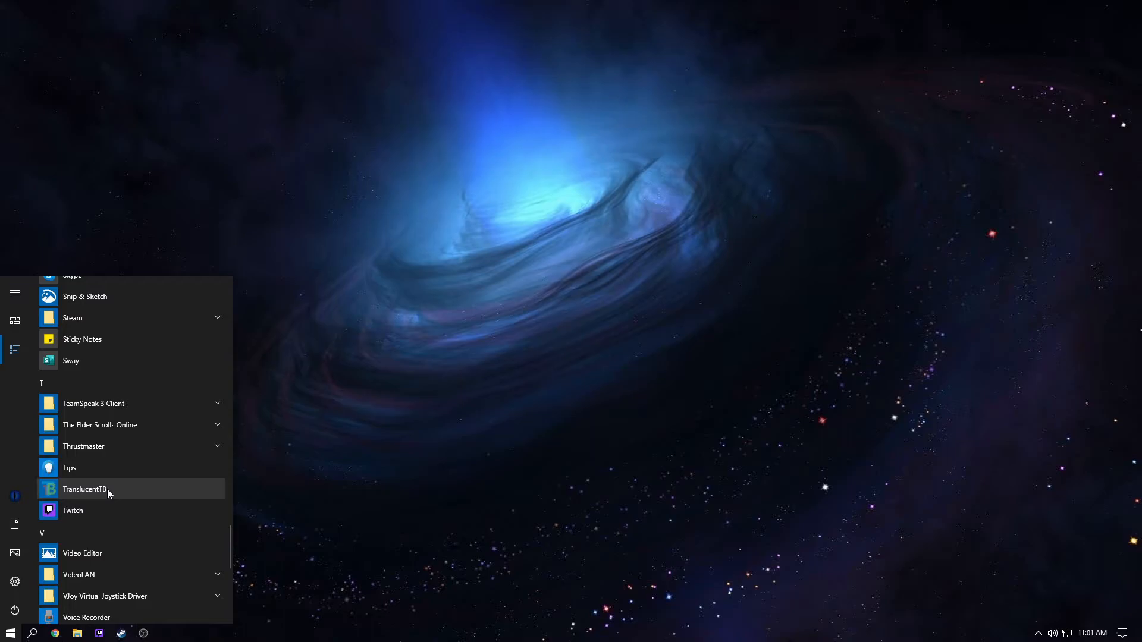
click(84, 489)
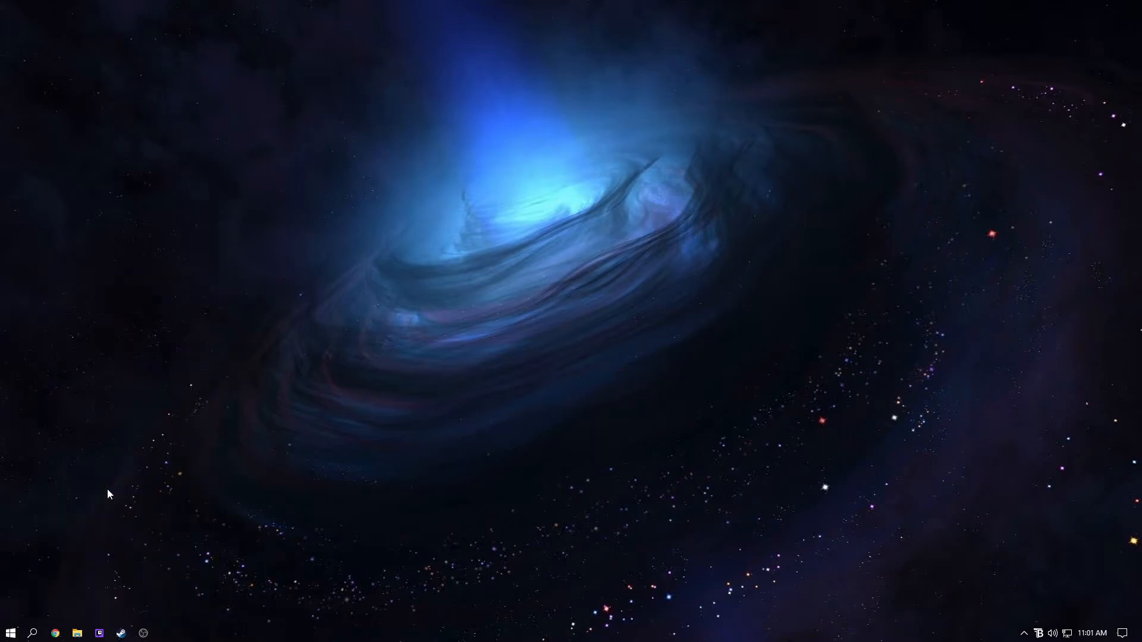
mouse_move(1036, 613)
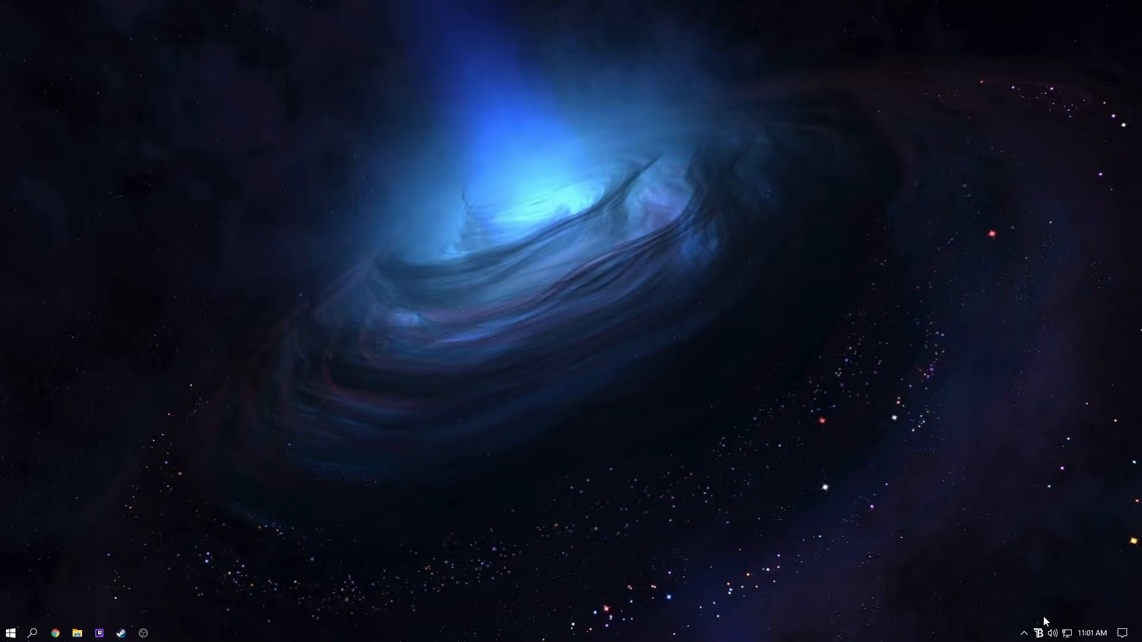
Step: Bring up TranslucentTB's settings menu from its system-tray icon
right_click(1028, 633)
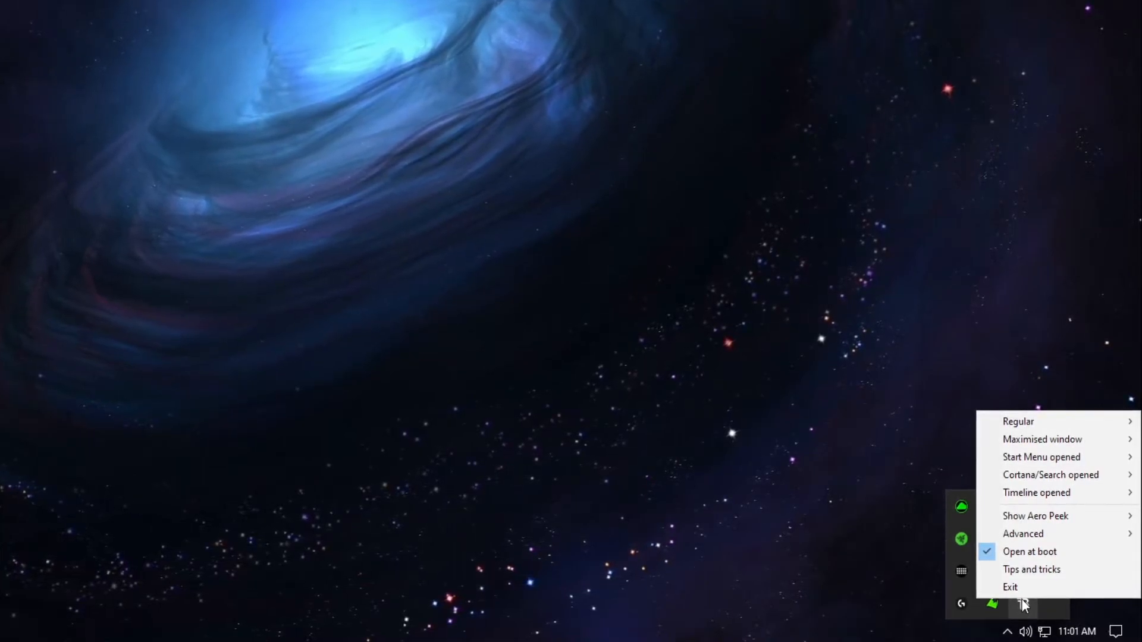
Step: Show the Regular taskbar-state appearance choices, with Clear chosen
click(1018, 421)
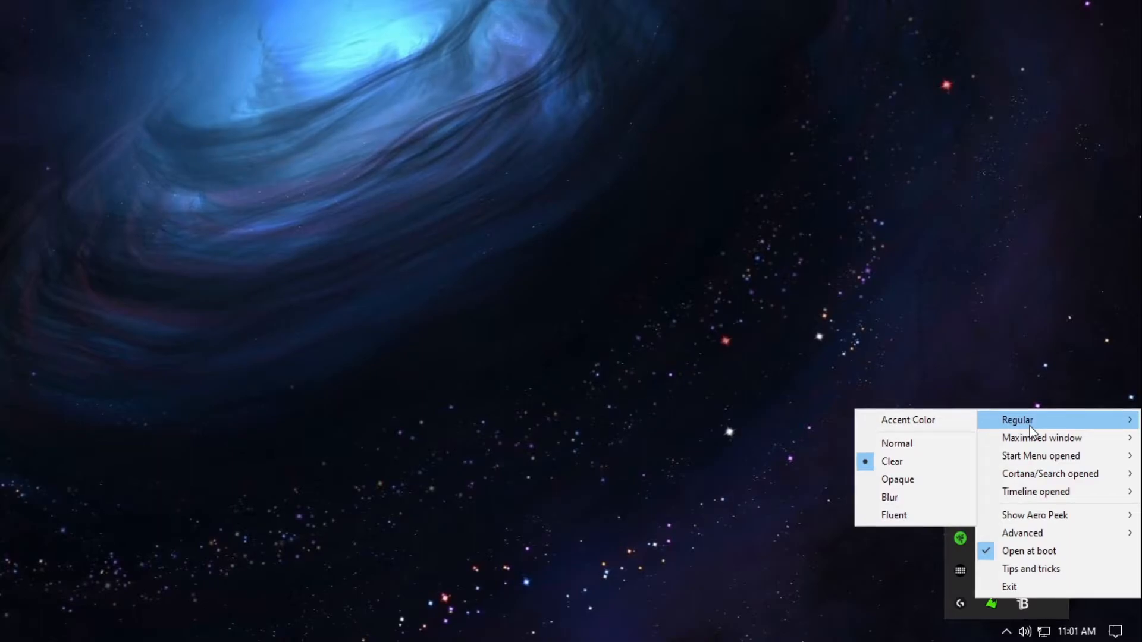
mouse_move(1042, 438)
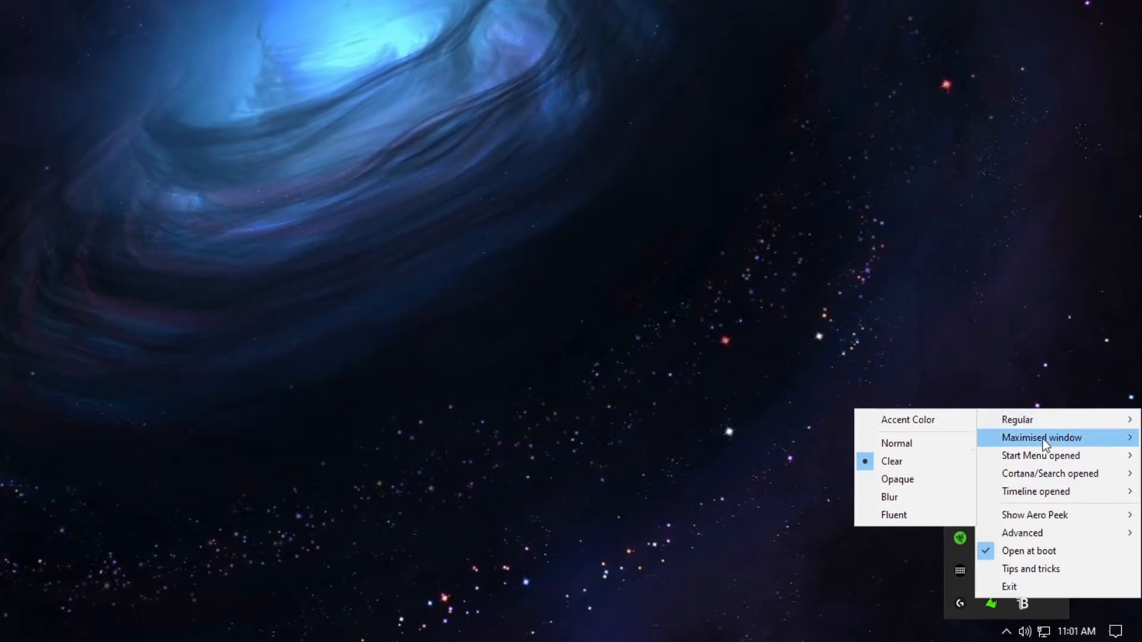
mouse_move(1043, 497)
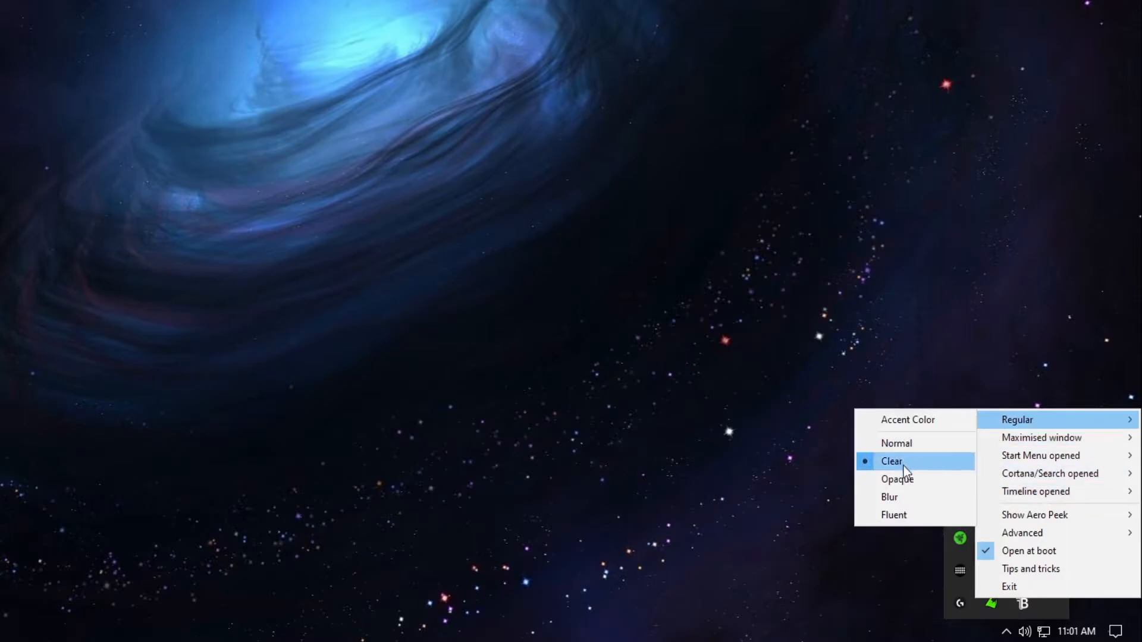
mouse_move(1041, 438)
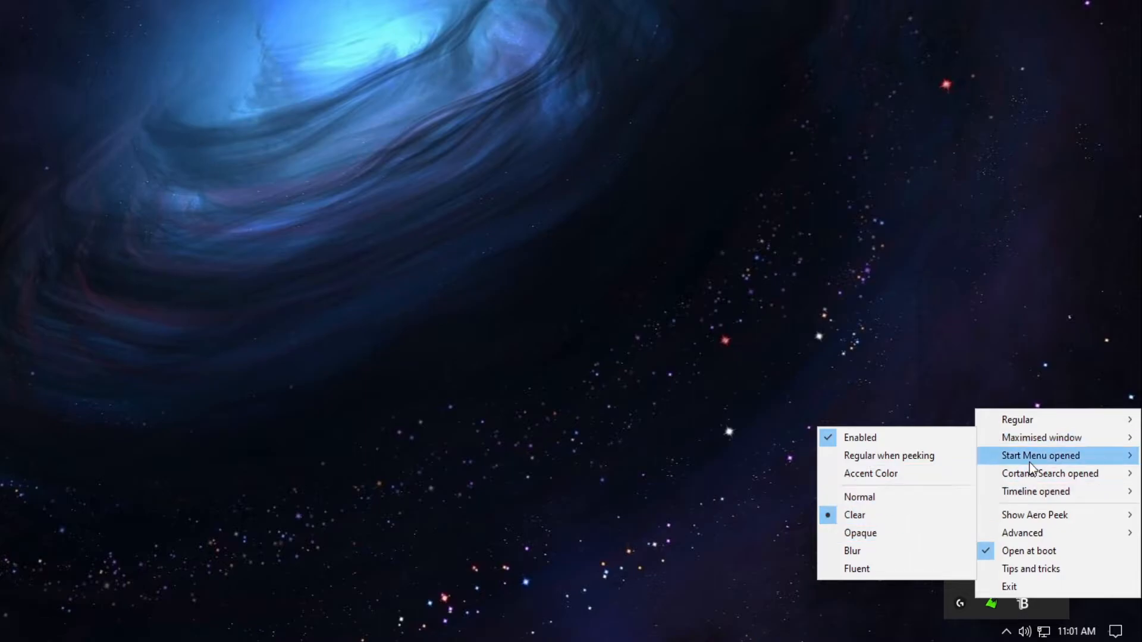
mouse_move(1049, 474)
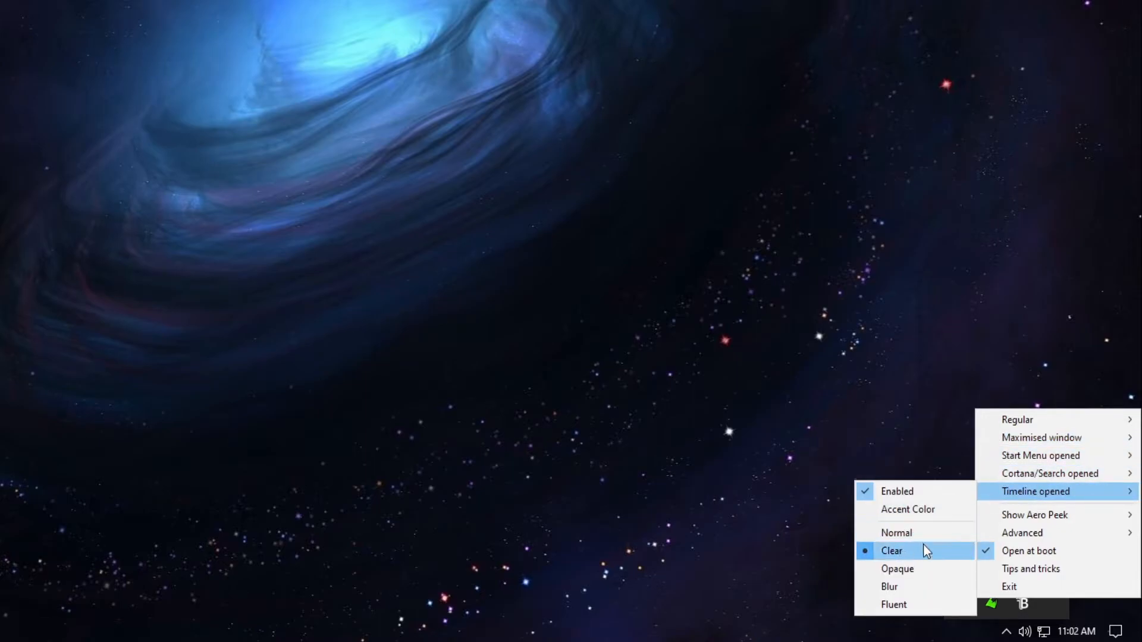
mouse_move(1049, 474)
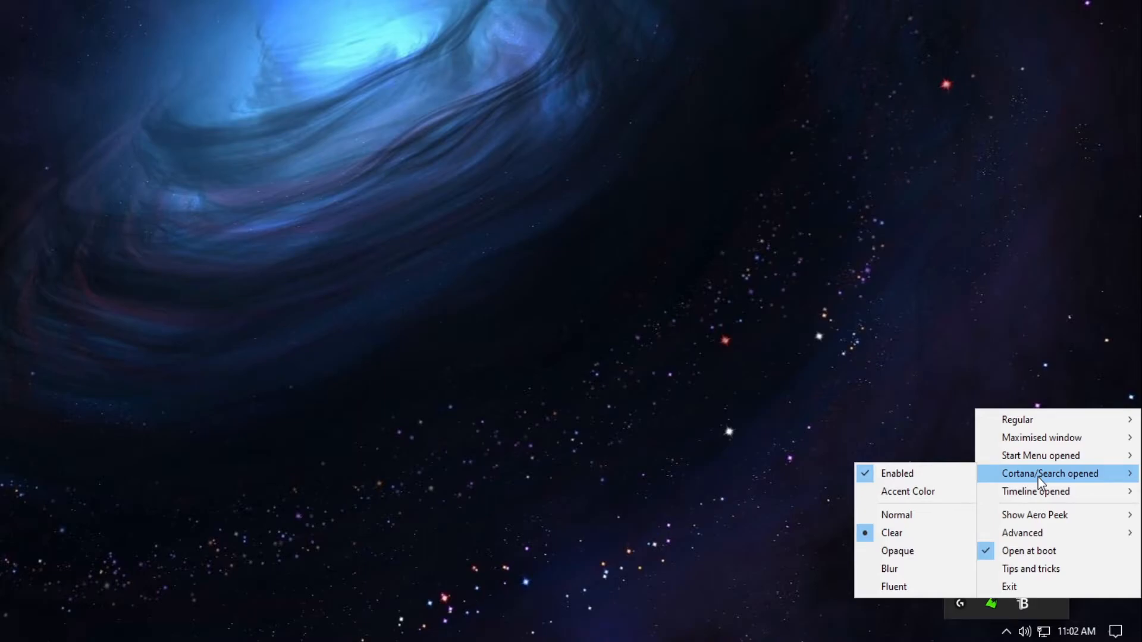
mouse_move(1051, 491)
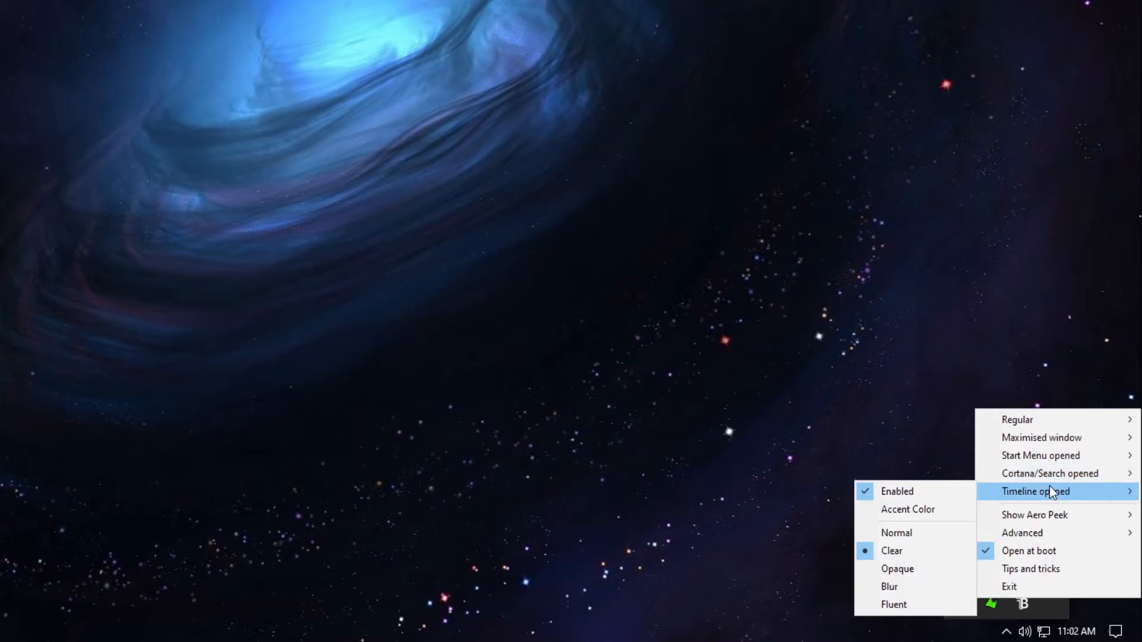
mouse_move(1046, 499)
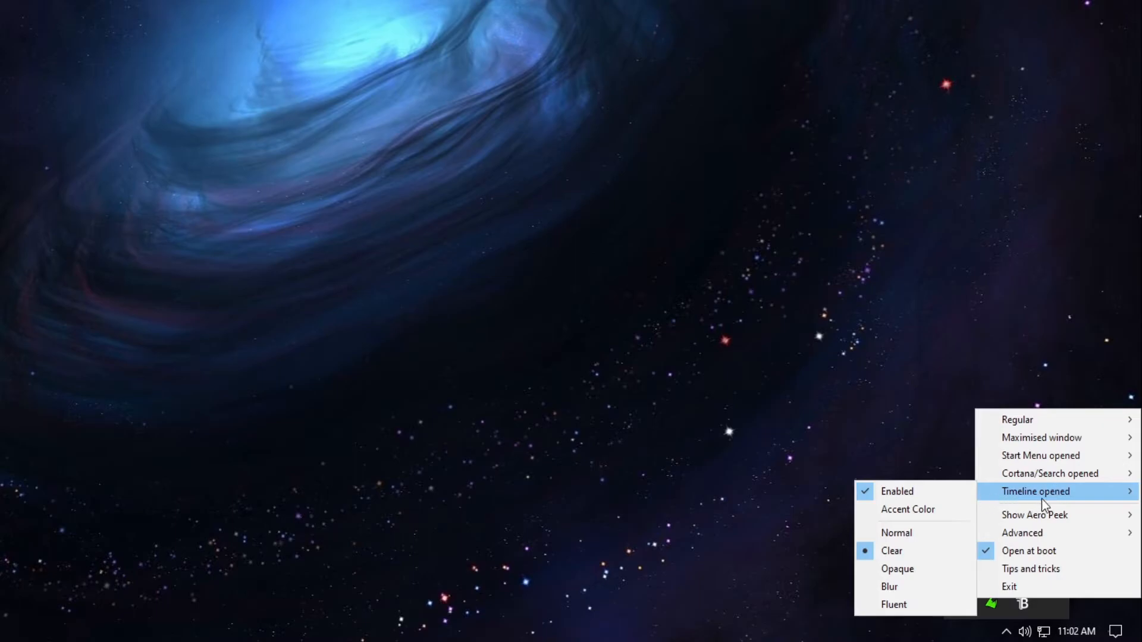
mouse_move(1035, 515)
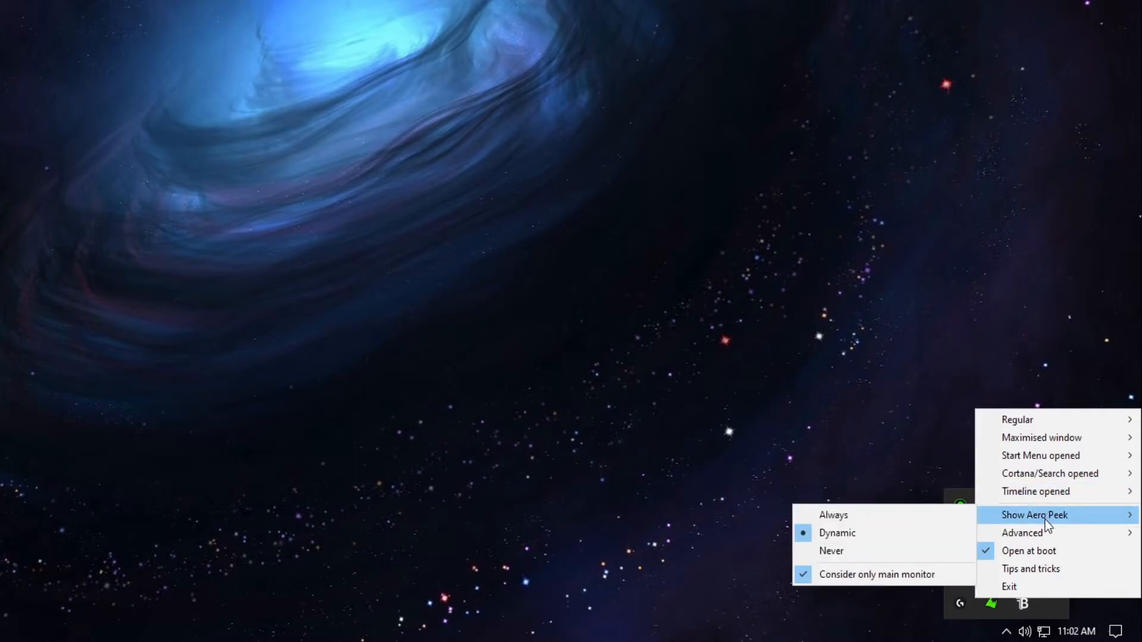